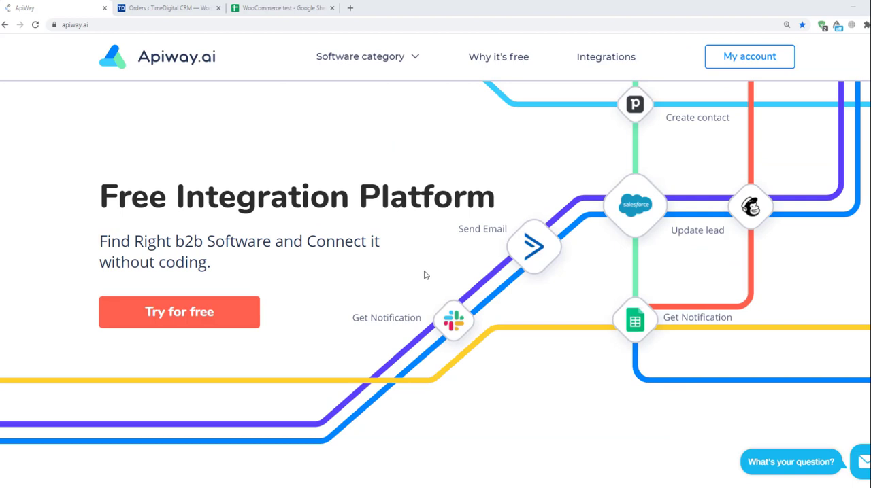
# From My account > Apps, add Google Sheets to Connected apps next to WooCommerce
pyautogui.click(749, 57)
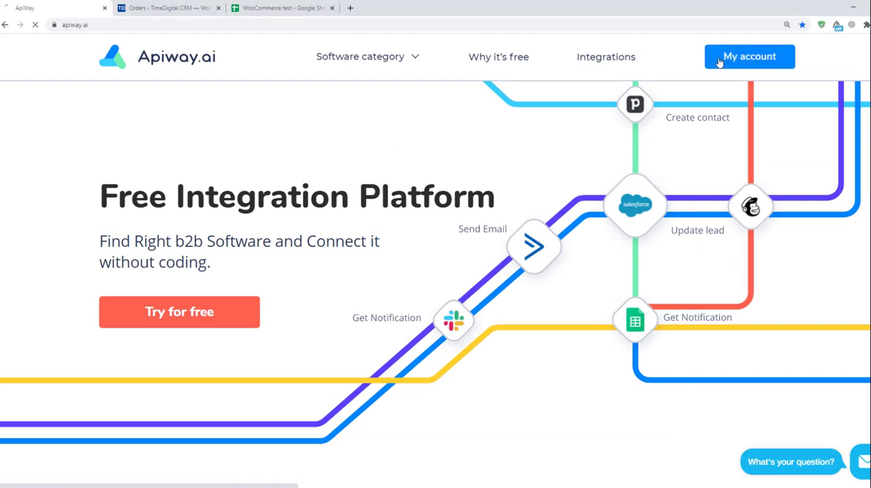
pyautogui.click(749, 57)
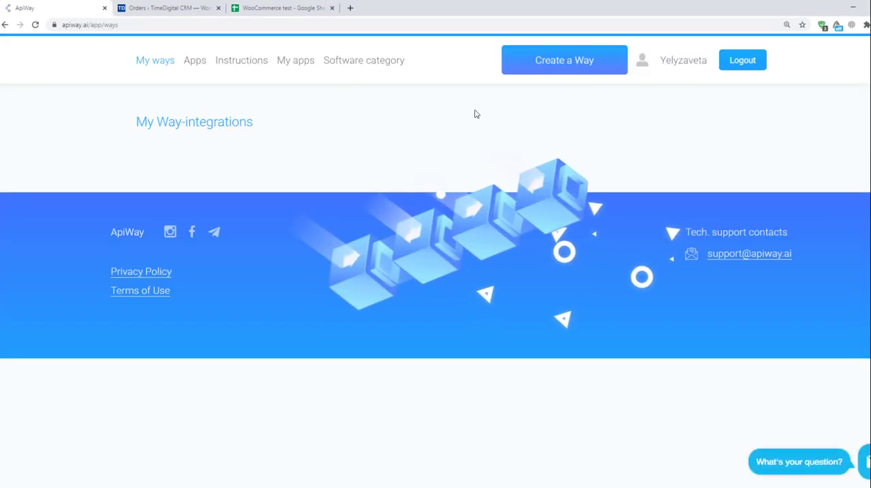
pyautogui.click(195, 59)
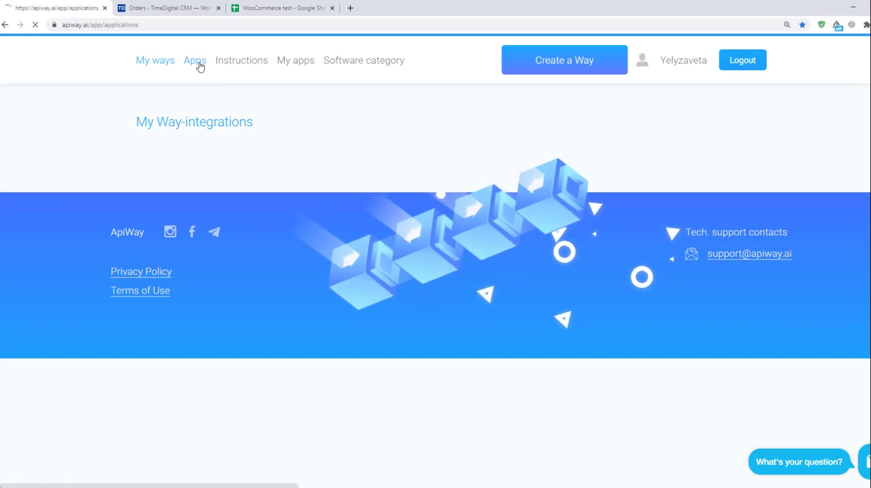
pyautogui.click(195, 60)
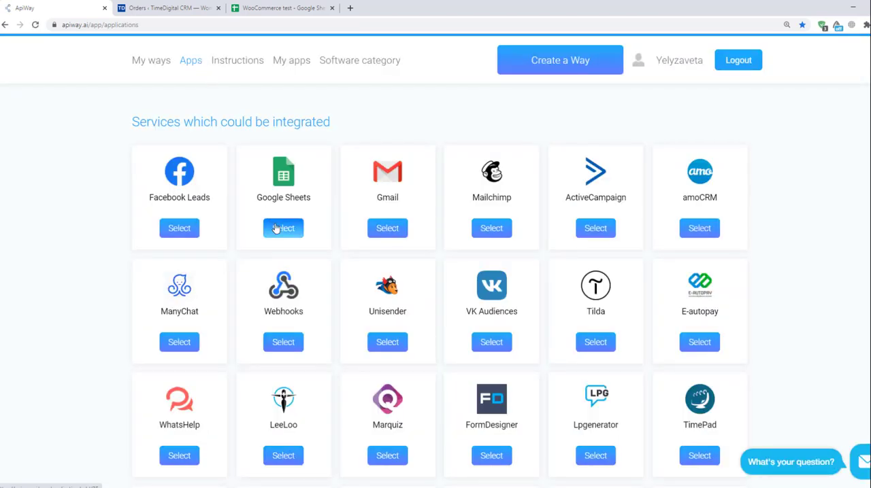
pyautogui.scroll(-3)
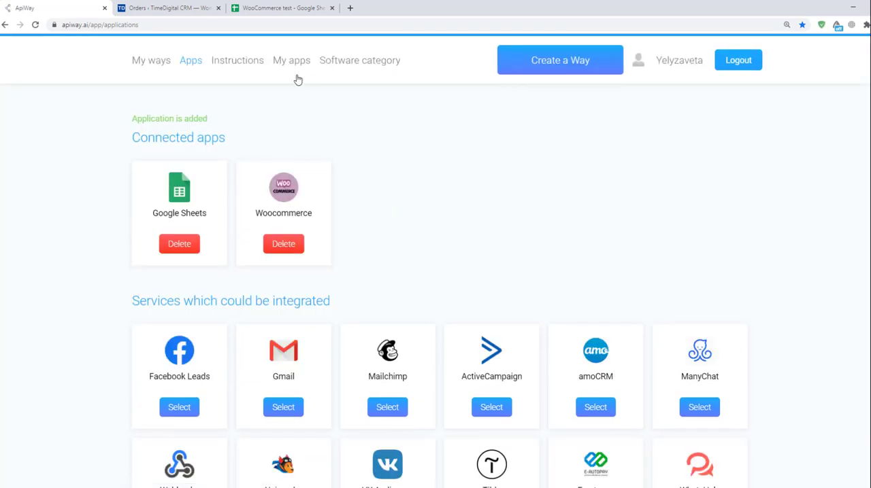
# Confirm WooCommerce is already plugged in, then start plugging in Google Sheets
pyautogui.click(291, 60)
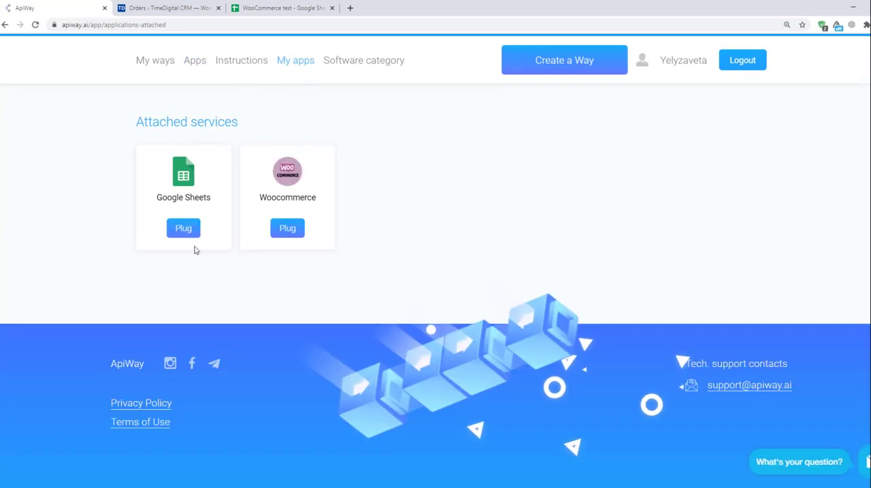
pyautogui.click(287, 228)
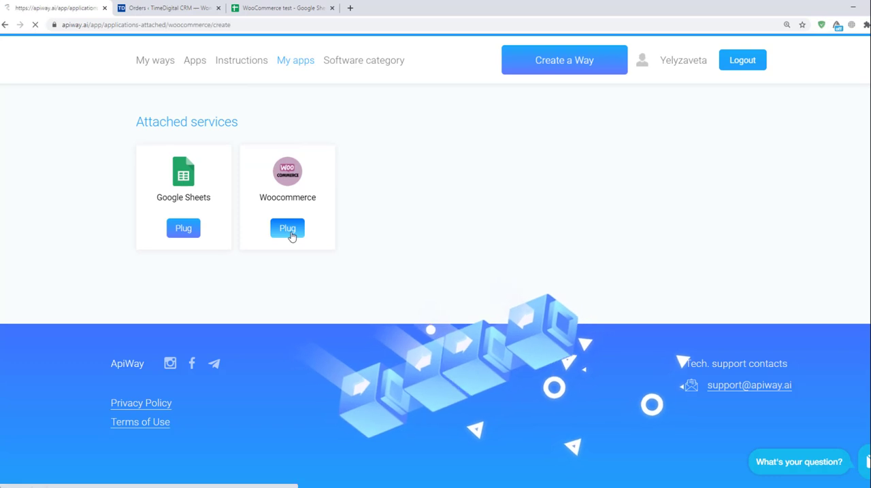
pyautogui.click(287, 228)
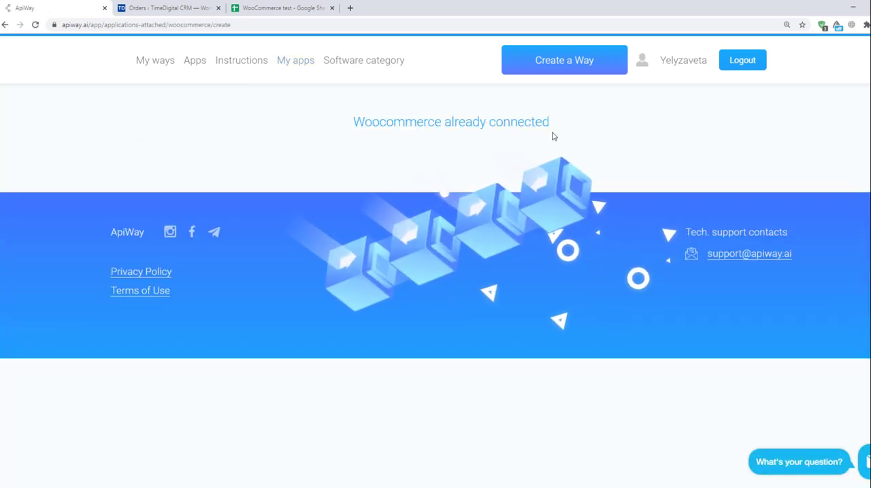
pyautogui.click(294, 60)
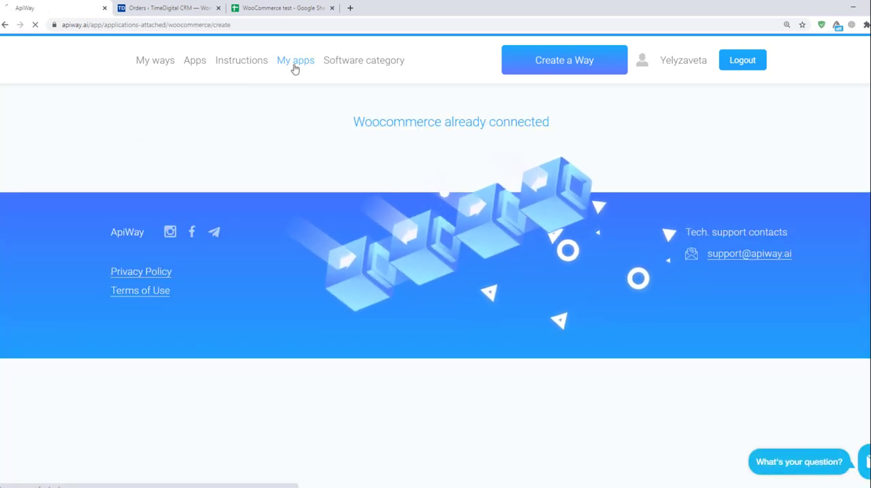
pyautogui.click(295, 60)
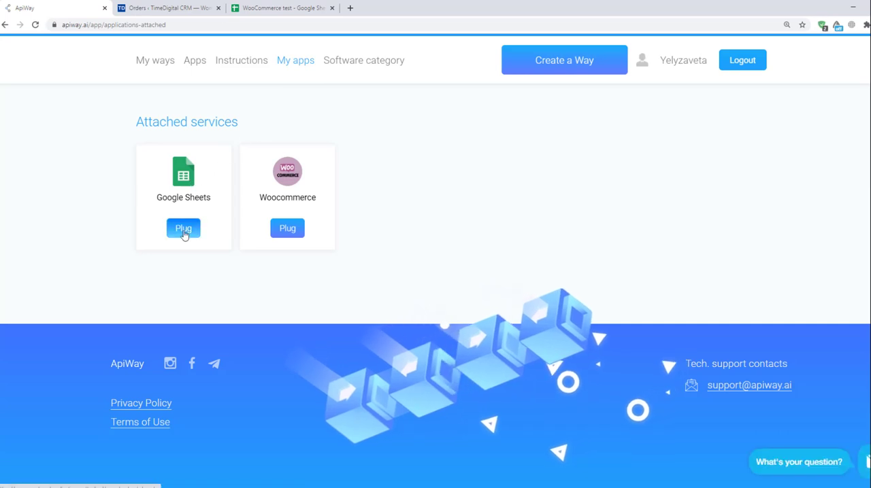
pyautogui.click(183, 228)
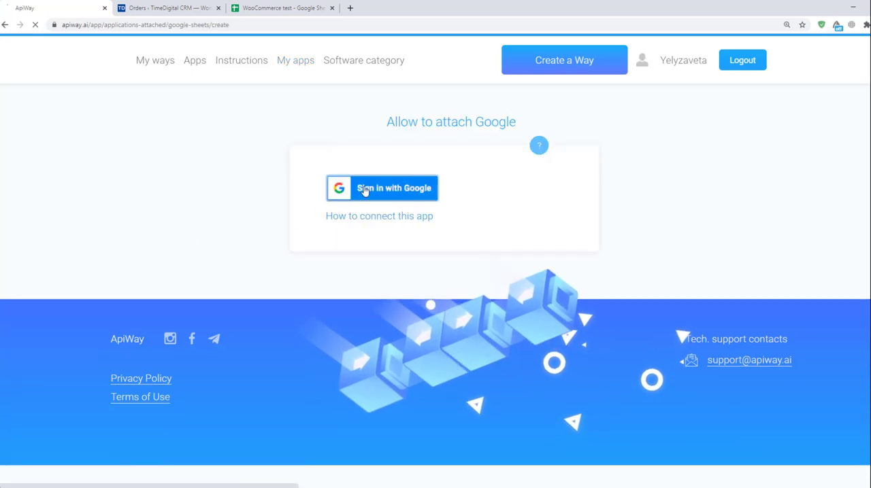
# Sign in with the Google account and allow ApiWay access
pyautogui.click(381, 187)
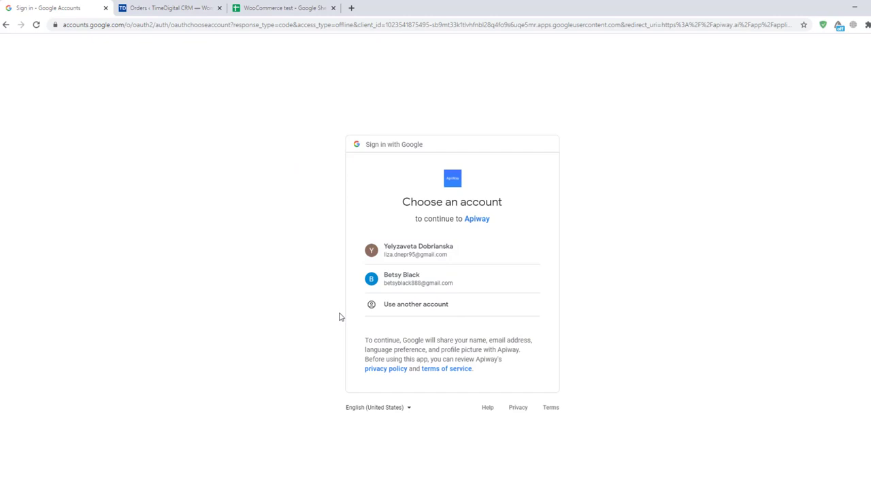
pyautogui.moveTo(406, 250)
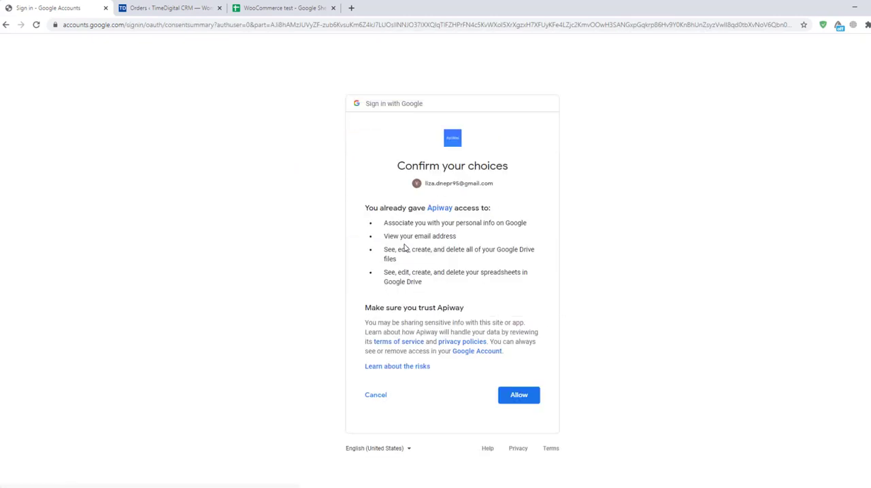
pyautogui.click(518, 395)
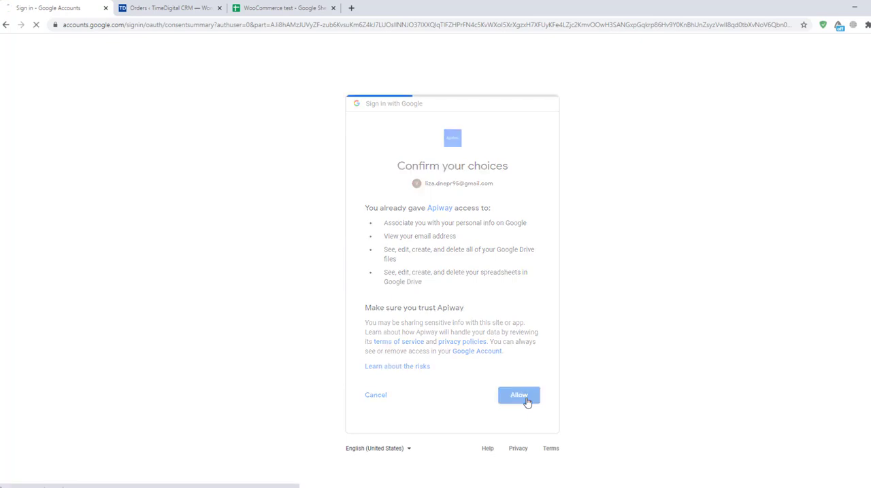
pyautogui.click(518, 396)
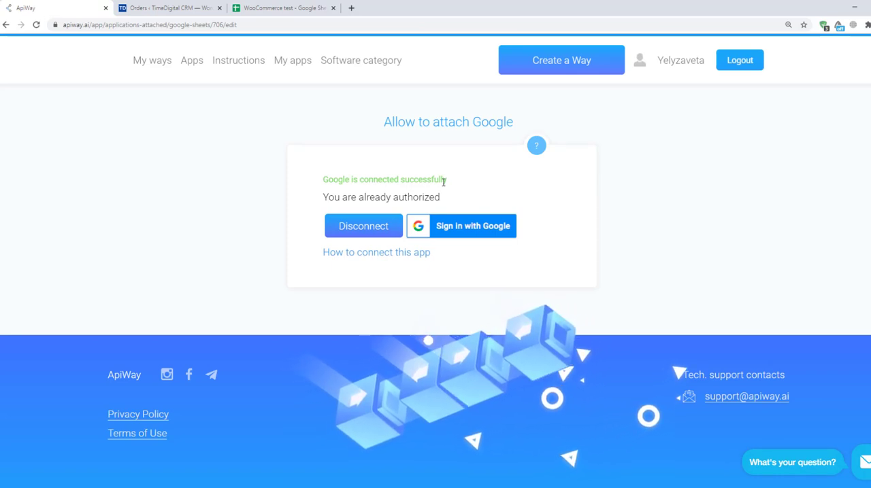
# Create a new Way named 'WooCommerce and Google Sheets'
pyautogui.click(560, 60)
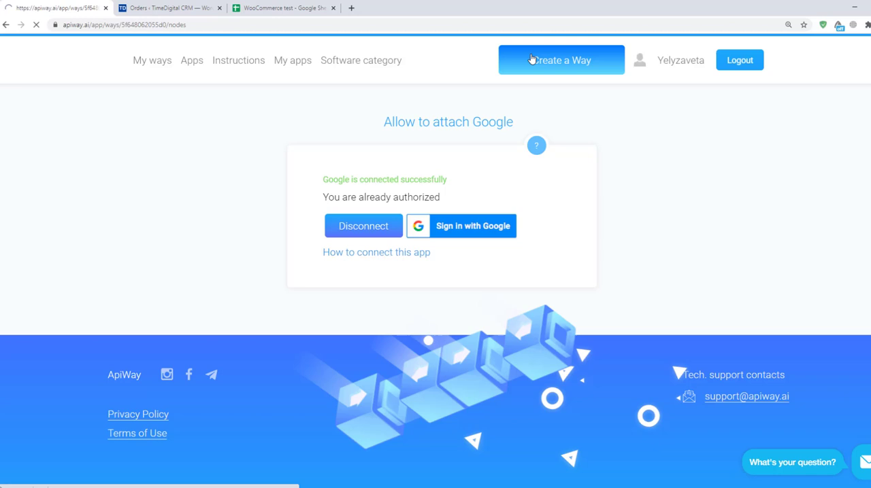
pyautogui.click(561, 60)
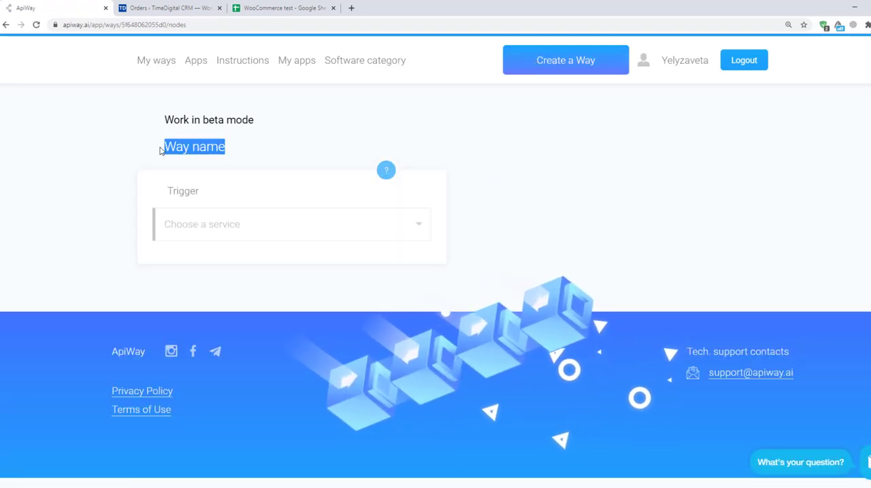
pyautogui.write('WooCommerce and')
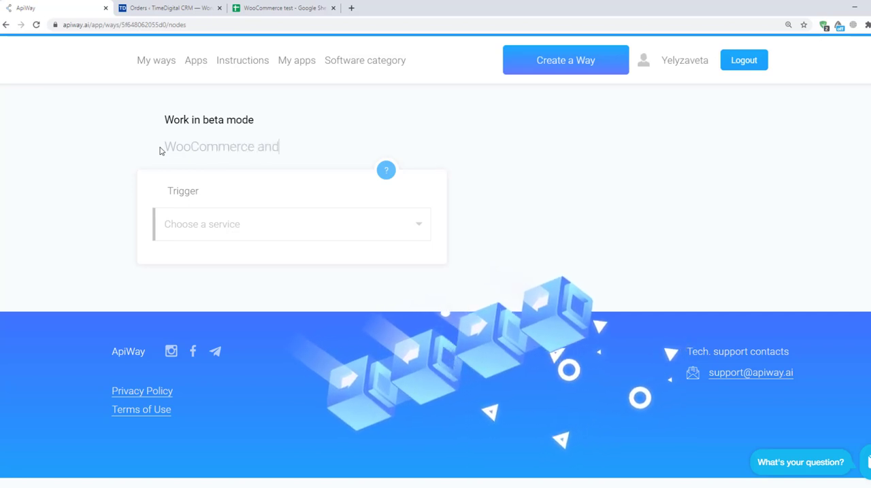
pyautogui.write('Google Sheets')
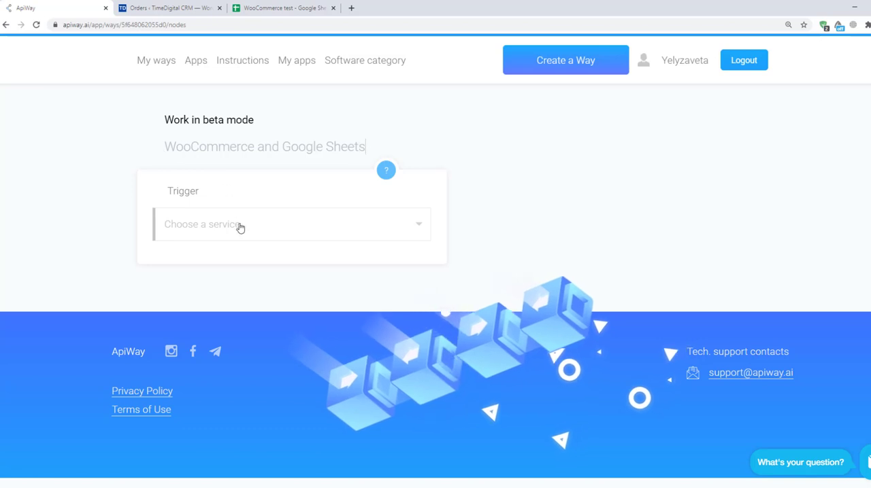
# Set the Way's trigger to WooCommerce Order Created and take its webhook URL
pyautogui.click(291, 225)
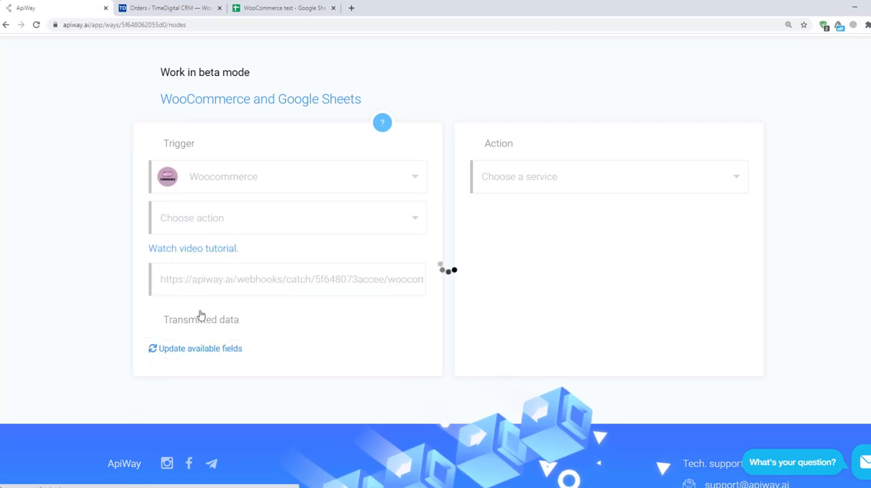
pyautogui.click(287, 217)
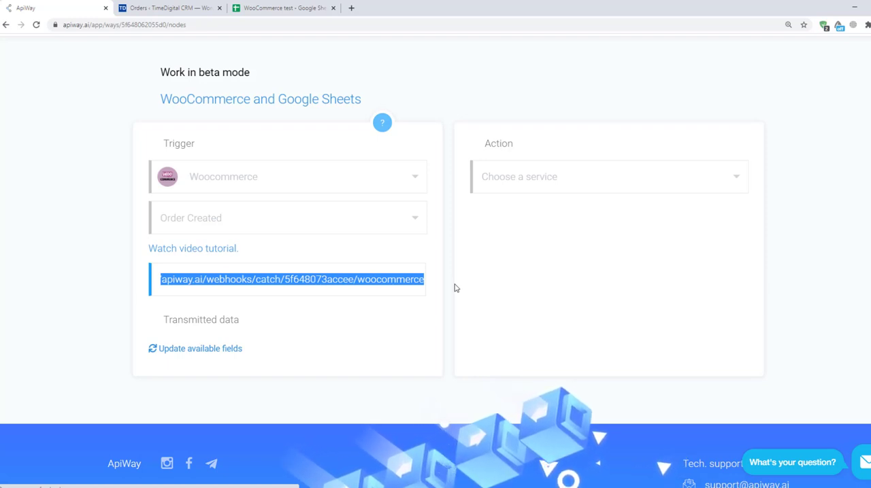
pyautogui.click(166, 8)
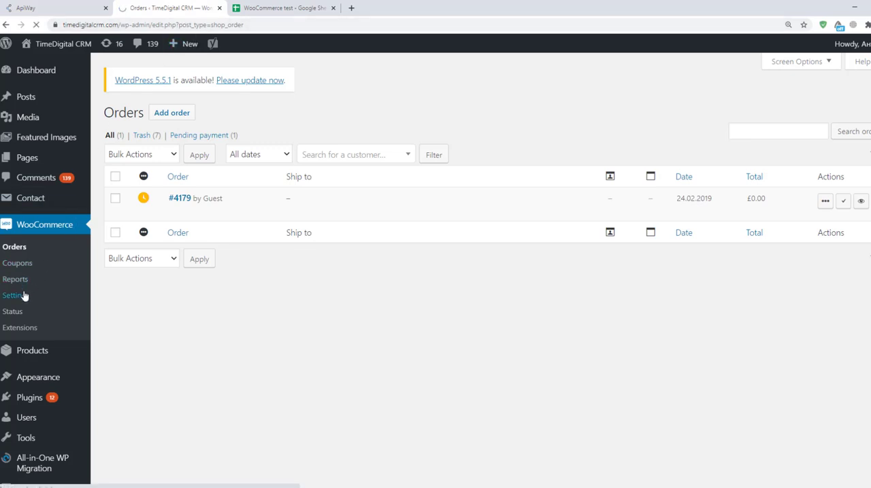
# Open the Webhooks list under WooCommerce Settings > API
pyautogui.click(14, 295)
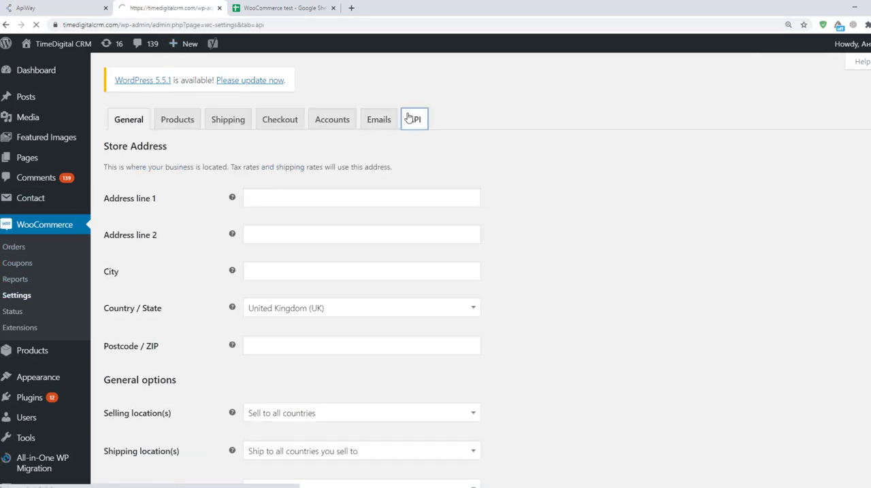
pyautogui.click(415, 119)
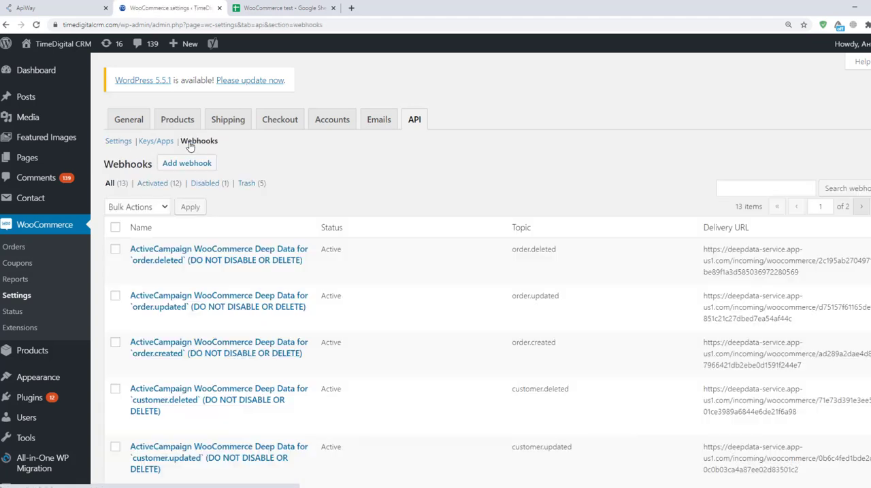
pyautogui.moveTo(139, 223)
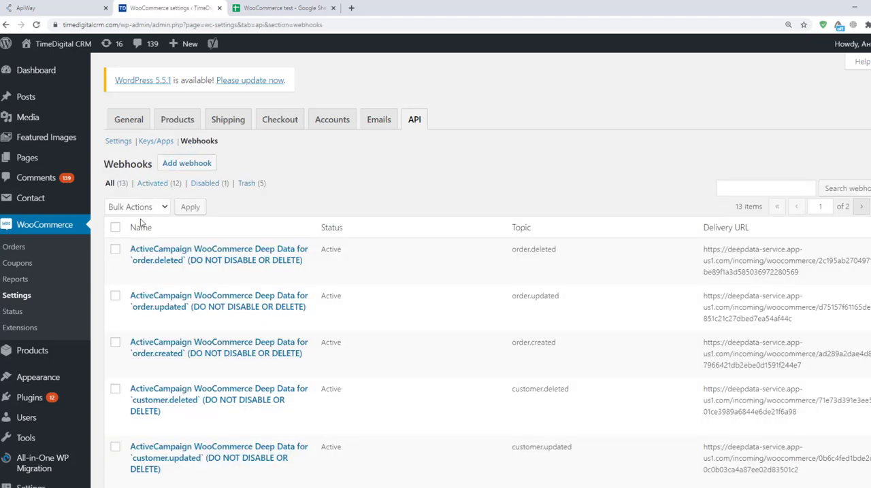
pyautogui.moveTo(248, 159)
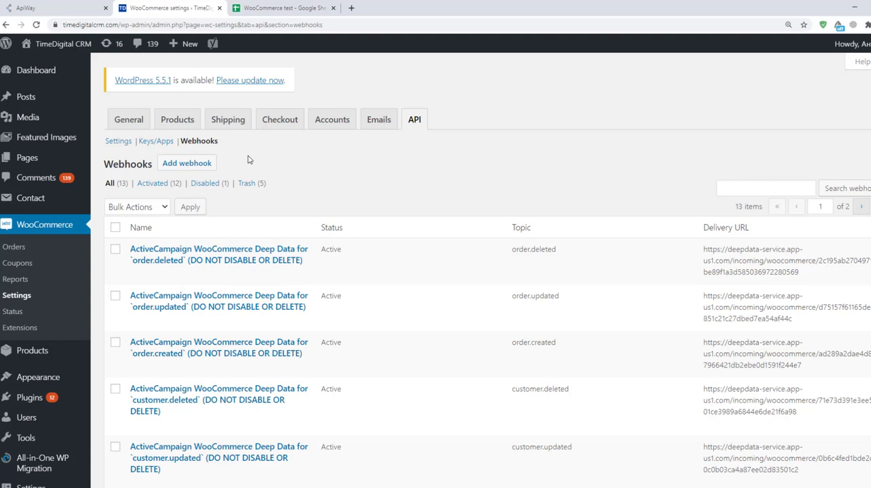
pyautogui.moveTo(202, 163)
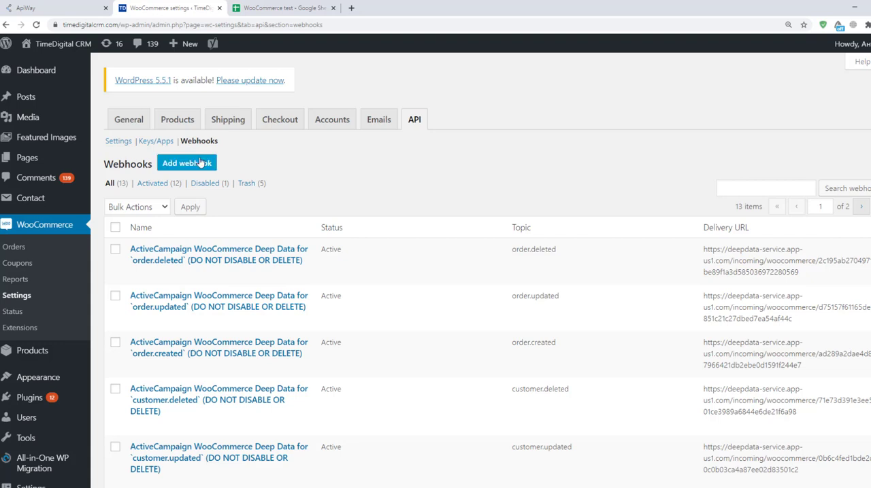
# Add a webhook with topic Order created and the ApiWay URL as Delivery URL
pyautogui.click(186, 162)
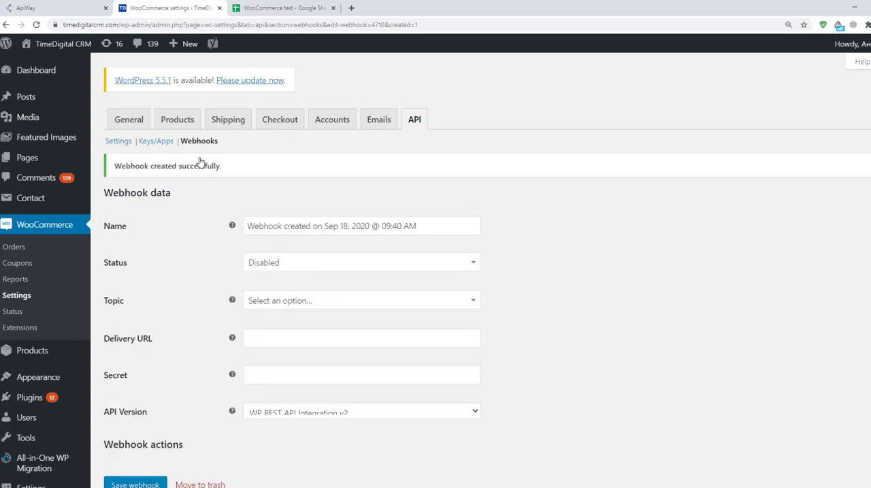
pyautogui.click(361, 338)
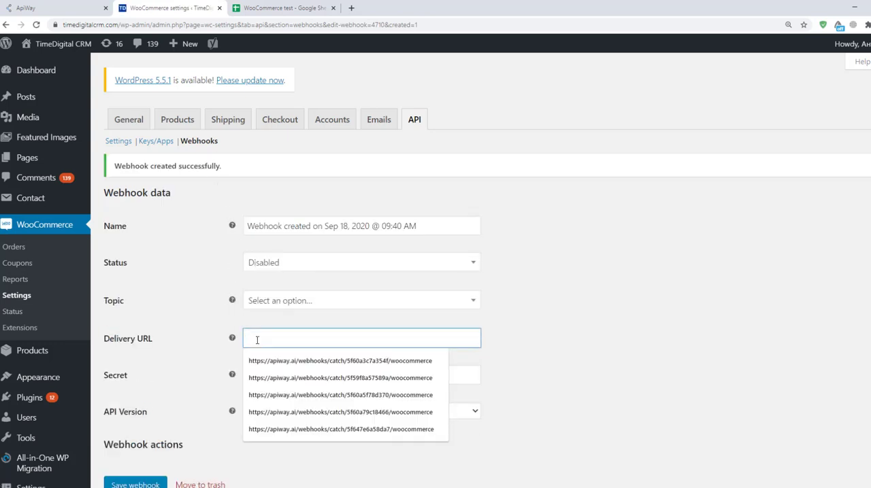
pyautogui.click(360, 300)
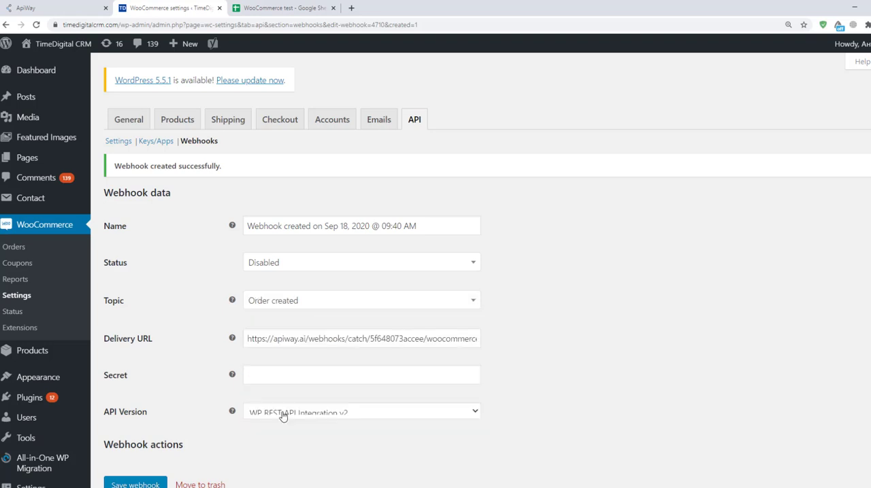
pyautogui.click(361, 262)
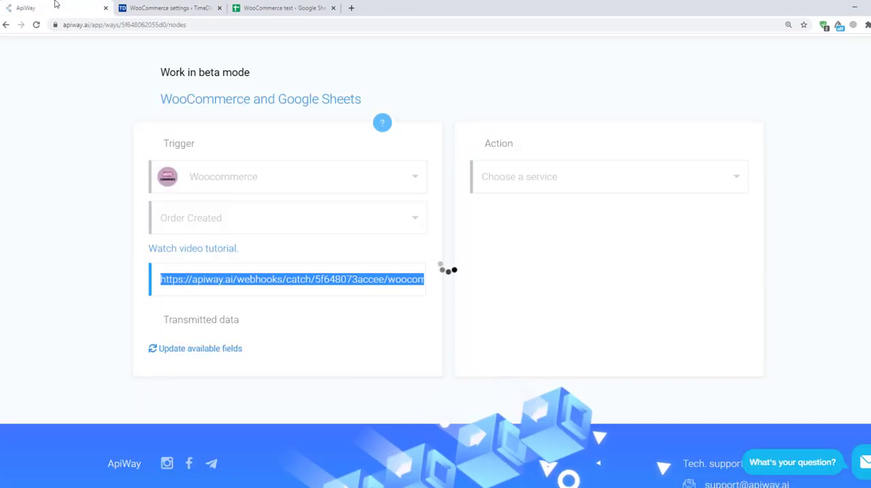
# Set the webhook Status to Active and save it
pyautogui.click(194, 349)
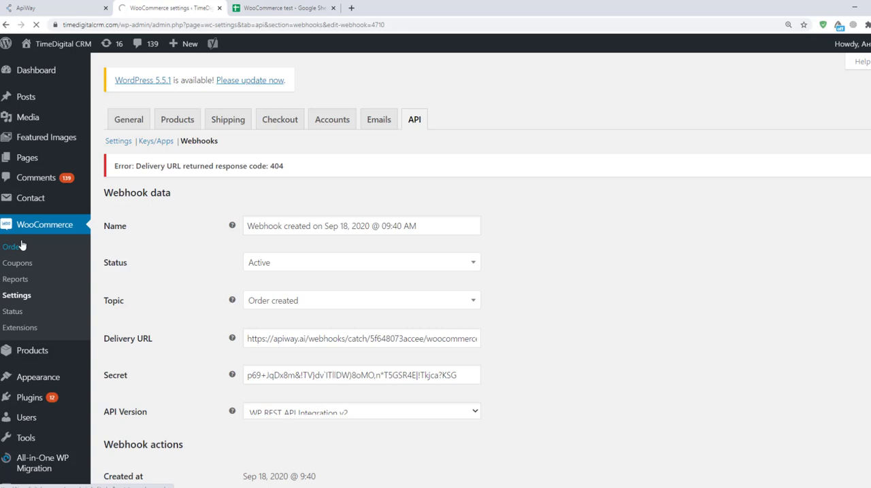
# Add a guest order with first name Test, an email and phone 123123, and create it
pyautogui.click(10, 247)
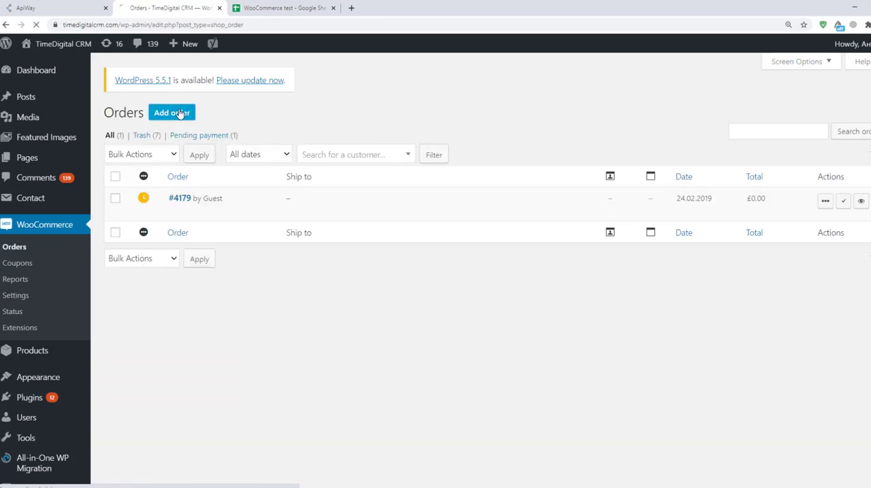
pyautogui.click(171, 112)
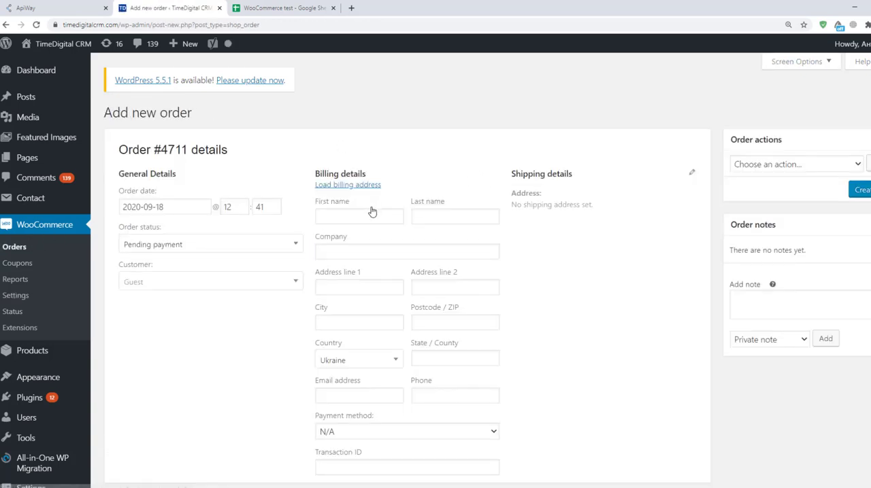
pyautogui.write('Test')
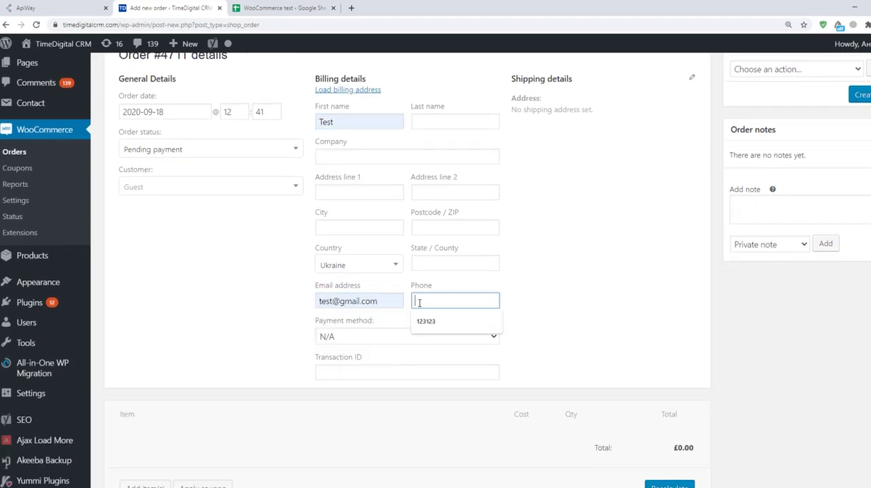
pyautogui.click(428, 321)
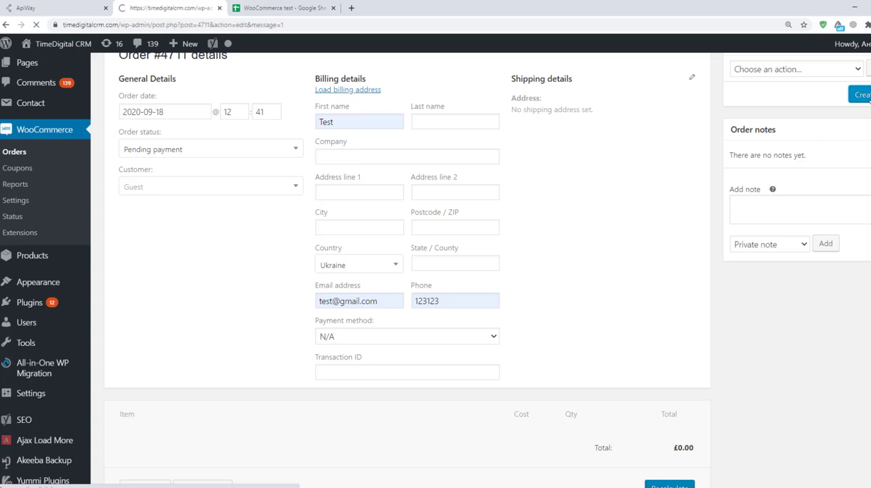
pyautogui.click(869, 94)
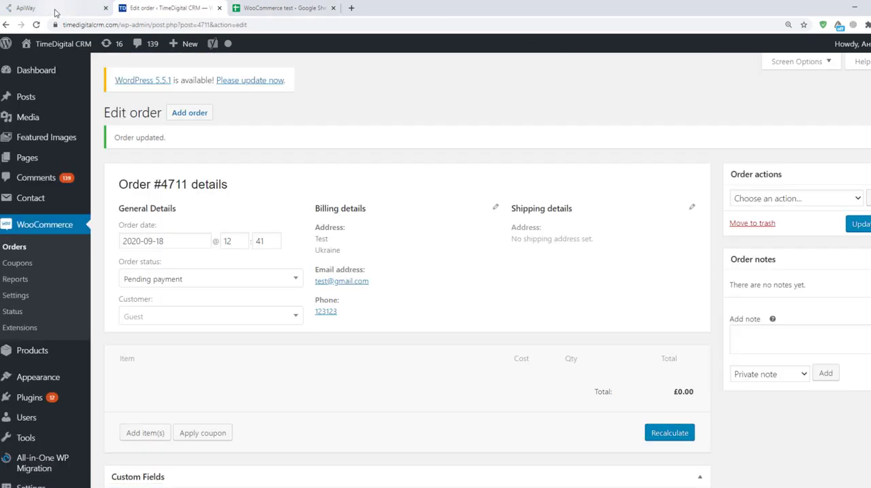
# Add a Google Sheets Create Spreadsheet Row action to the Way
pyautogui.click(39, 11)
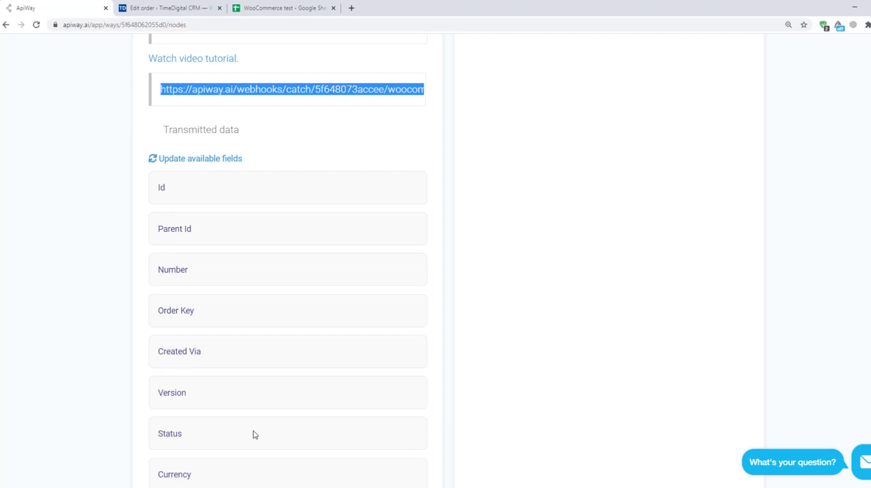
pyautogui.moveTo(326, 430)
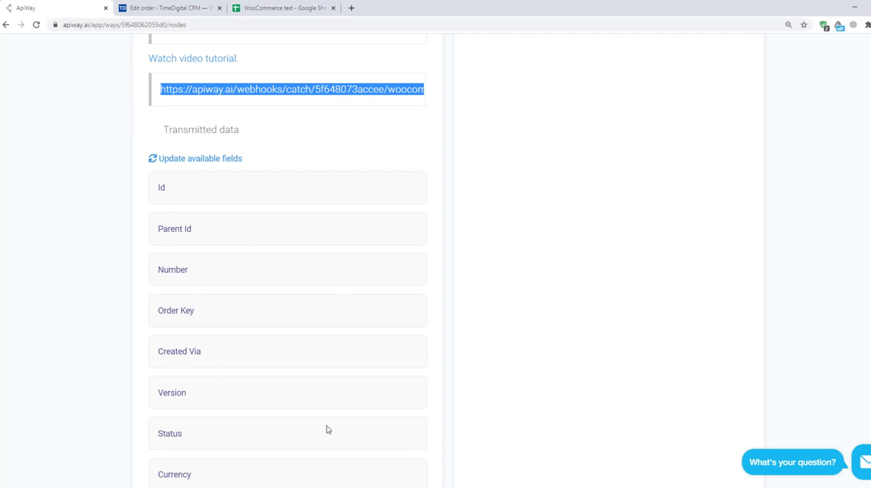
pyautogui.moveTo(399, 404)
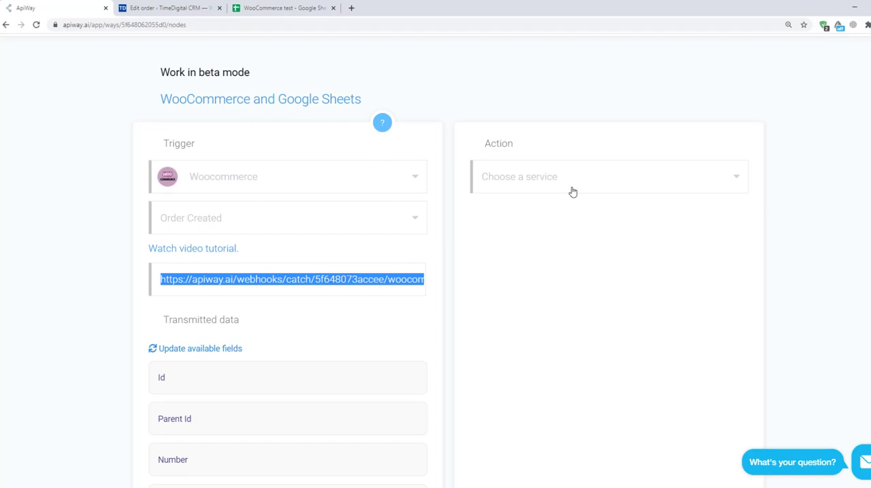
pyautogui.click(609, 176)
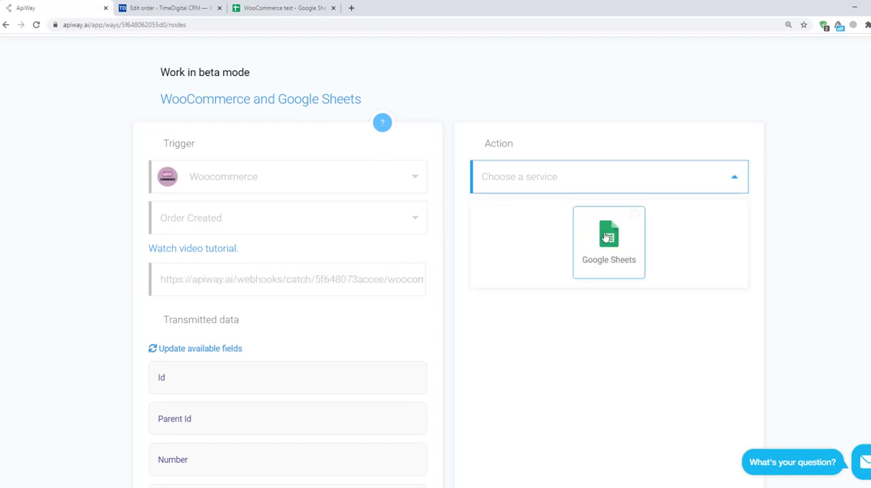
pyautogui.click(609, 241)
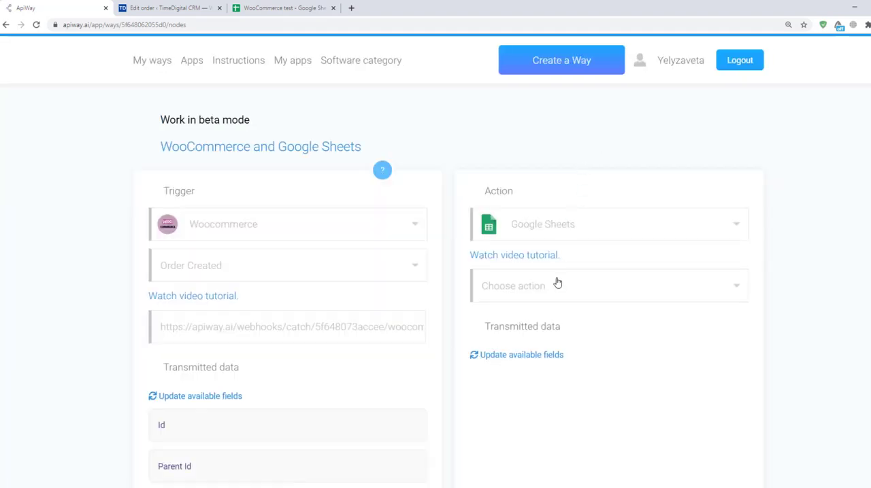
pyautogui.click(609, 285)
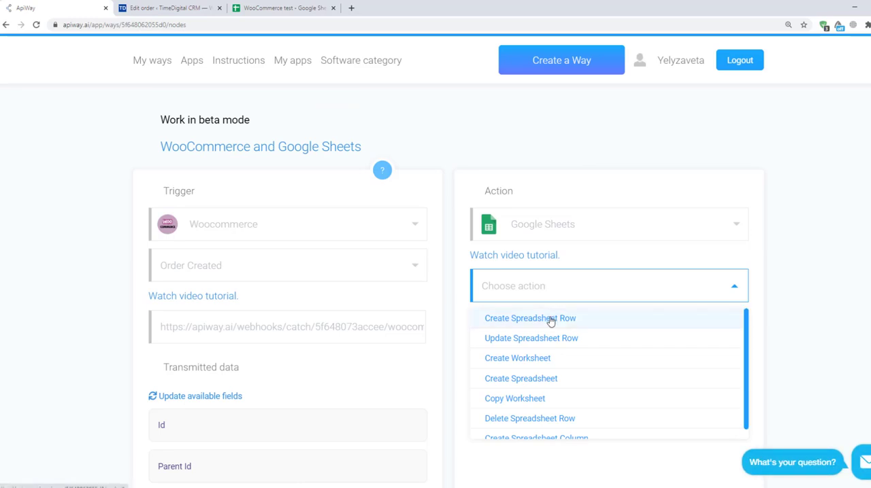
pyautogui.click(530, 318)
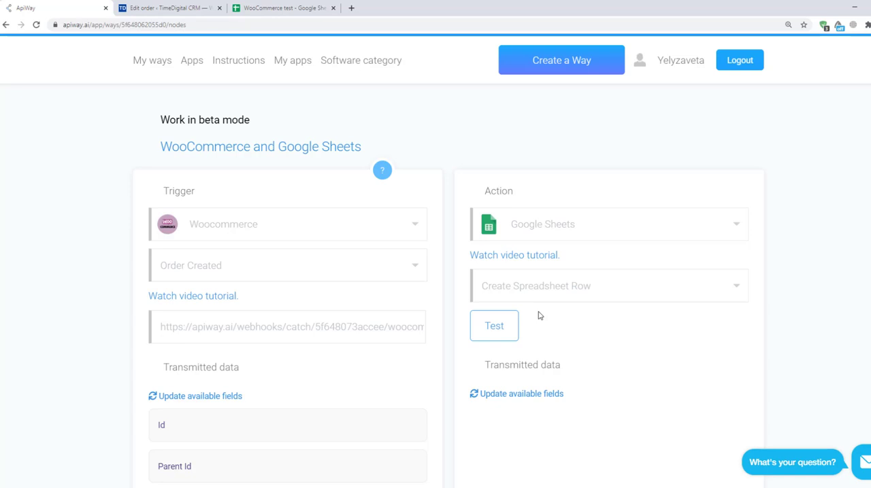
pyautogui.moveTo(541, 318)
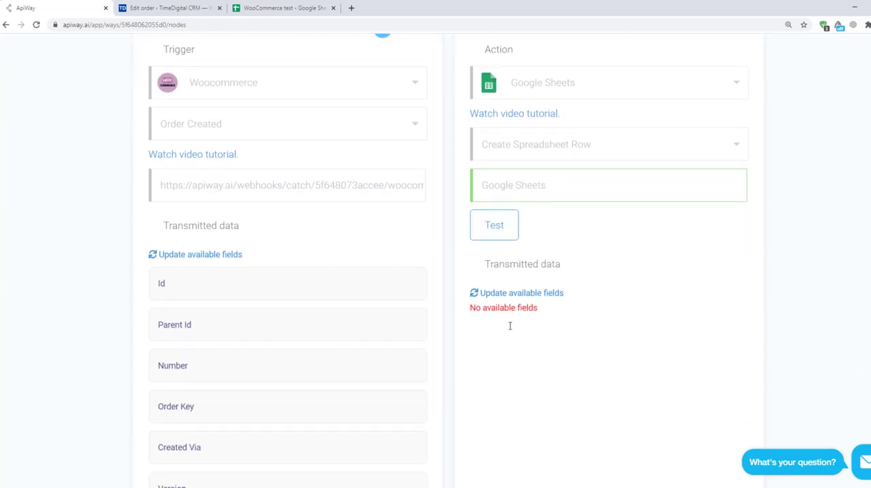
# Target the WooCommerce test spreadsheet and its Sheet1 worksheet
pyautogui.click(521, 292)
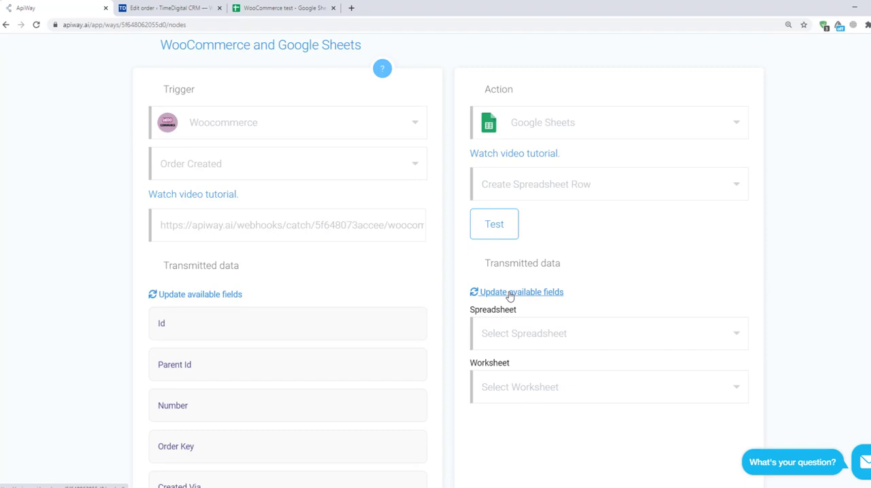
pyautogui.scroll(-3)
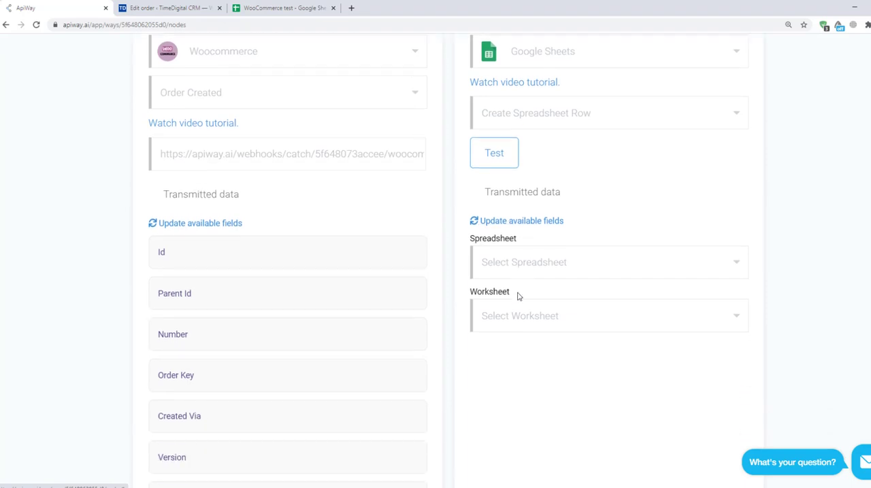
pyautogui.click(608, 263)
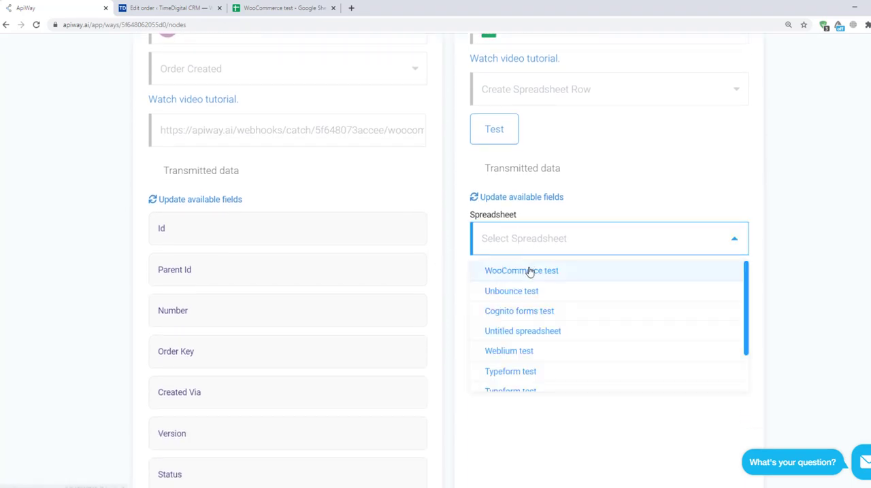
pyautogui.click(520, 270)
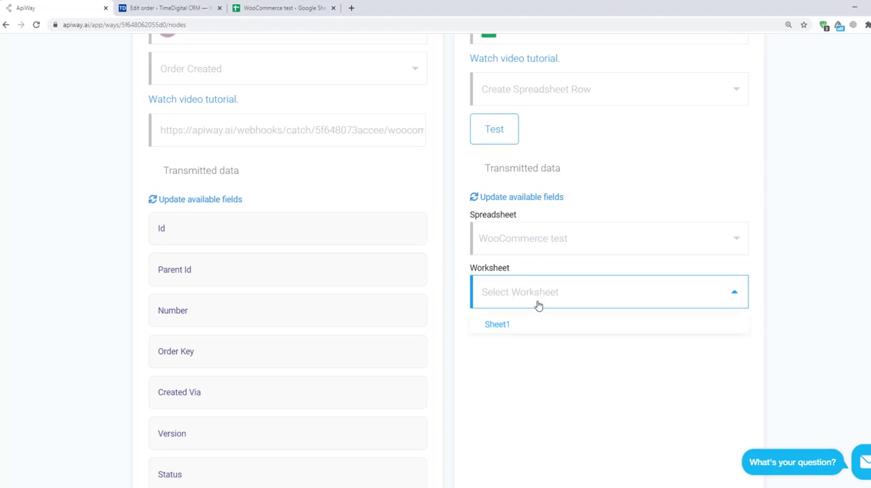
pyautogui.click(497, 325)
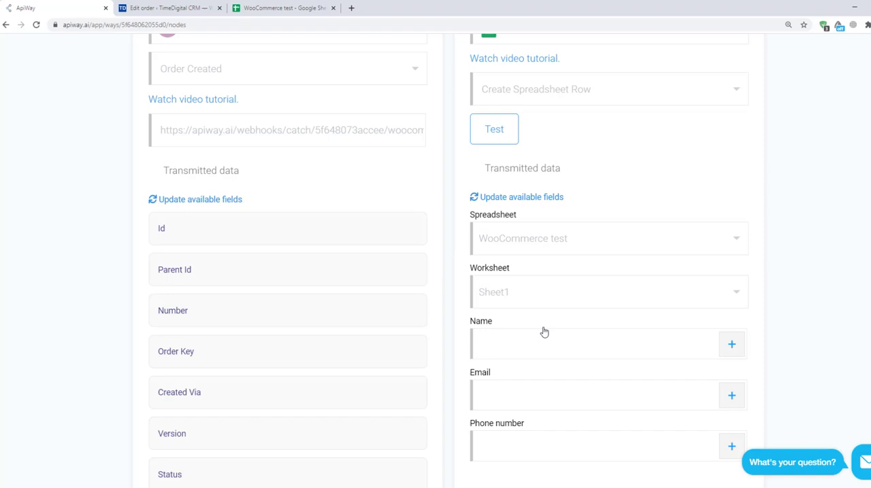
pyautogui.moveTo(500, 322)
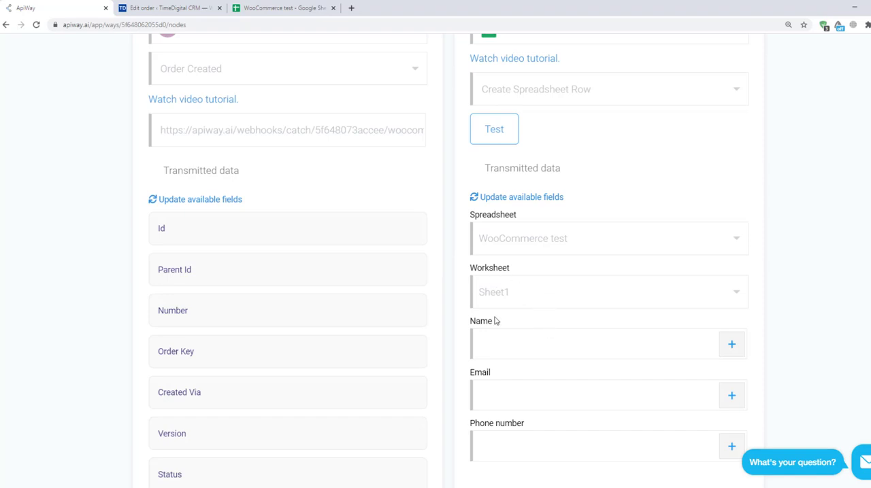
pyautogui.moveTo(528, 318)
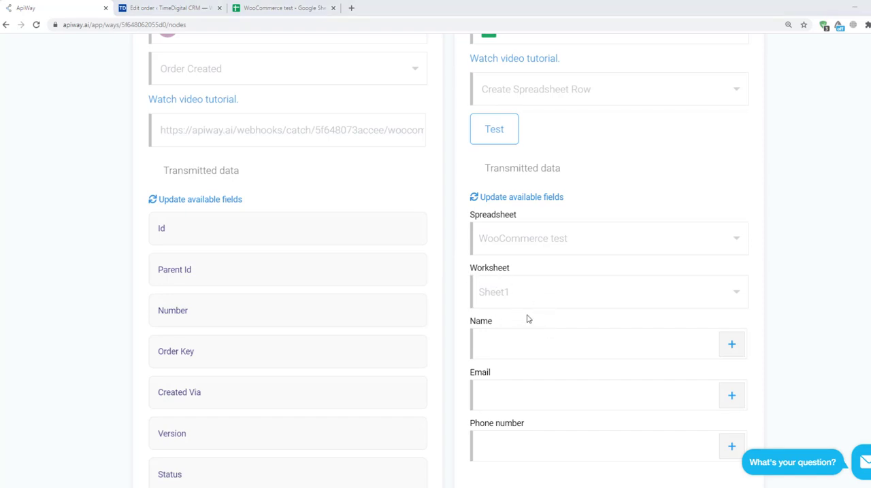
# Map Name to Billing First Name and Email to Billing Email, then open Phone number's field list
pyautogui.scroll(-3)
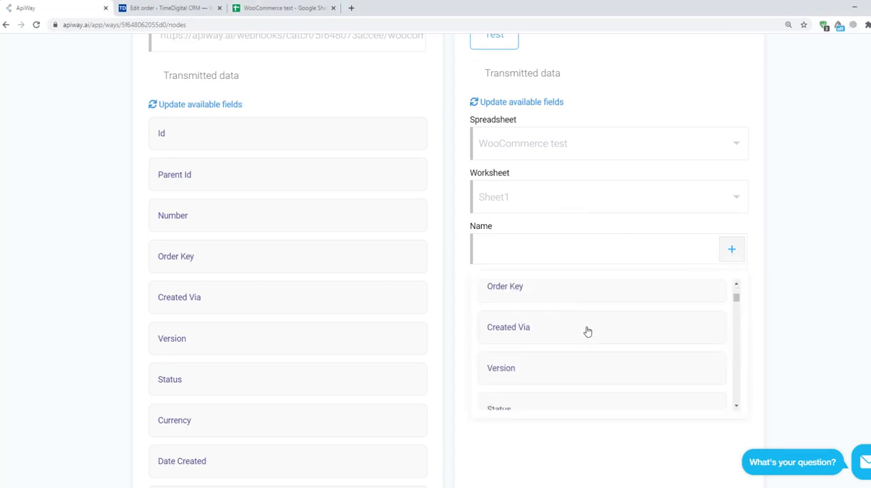
pyautogui.scroll(-3)
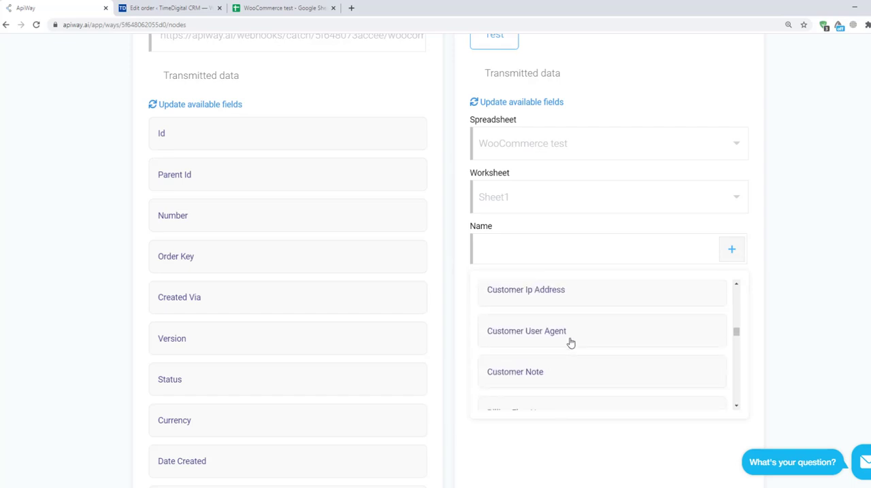
pyautogui.scroll(-3)
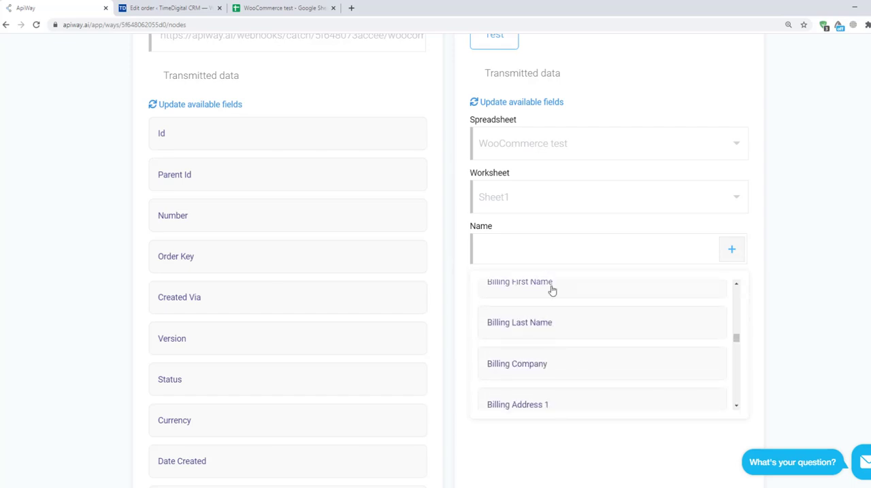
pyautogui.click(519, 287)
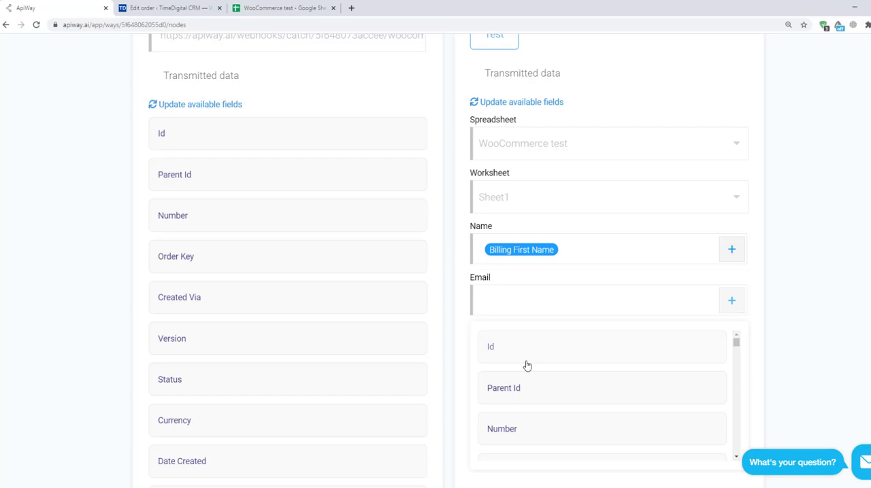
pyautogui.scroll(-3)
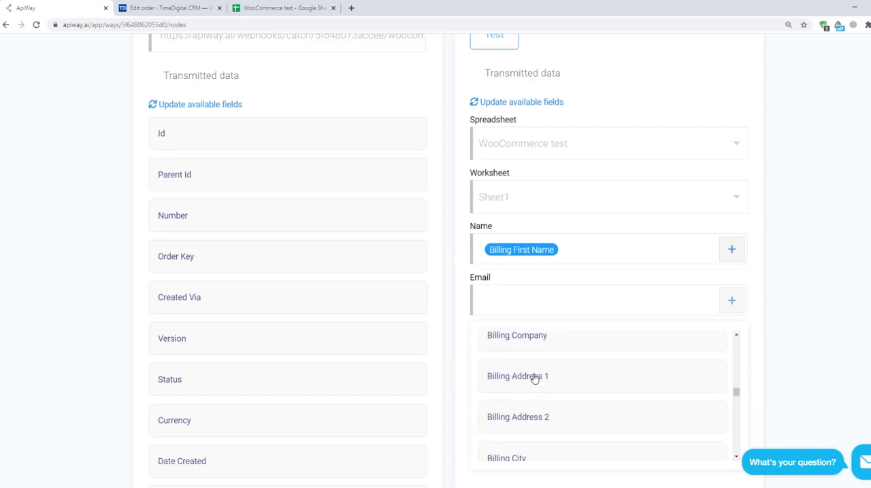
pyautogui.scroll(-3)
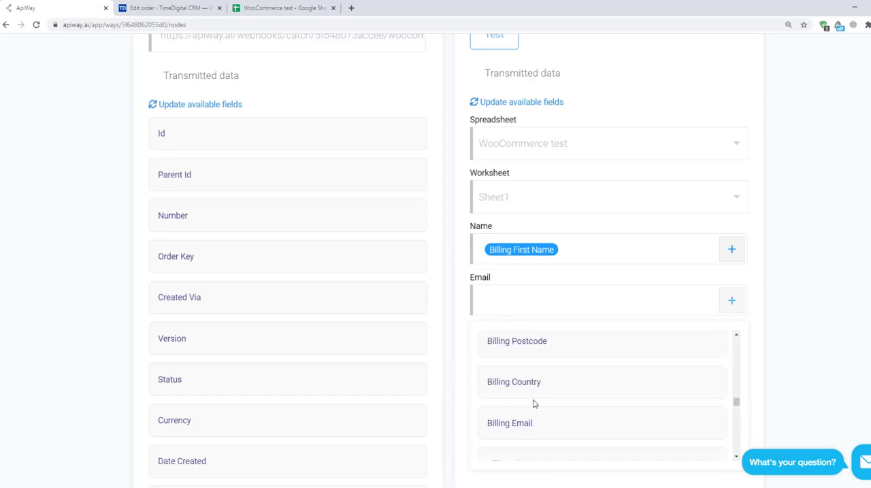
pyautogui.click(508, 423)
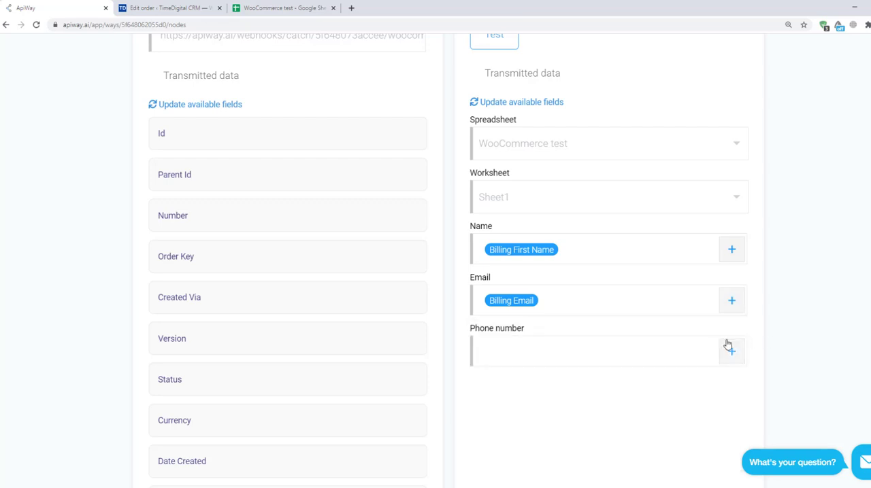
pyautogui.click(731, 351)
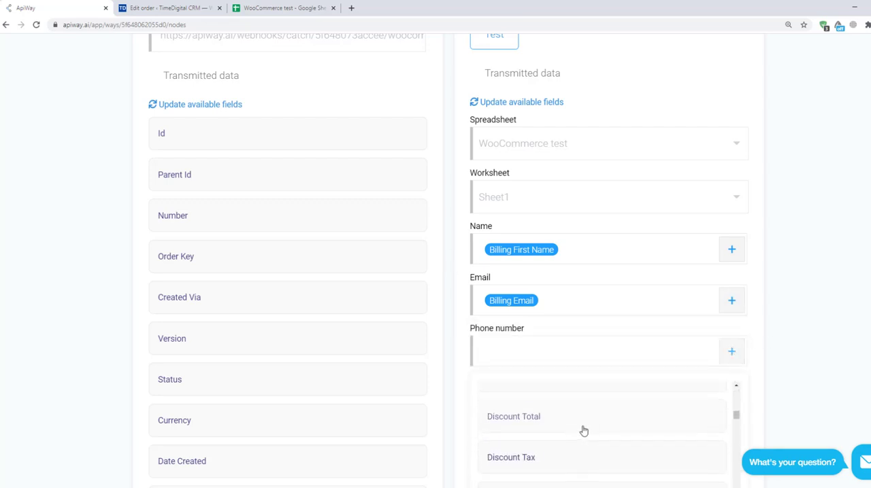
pyautogui.scroll(-3)
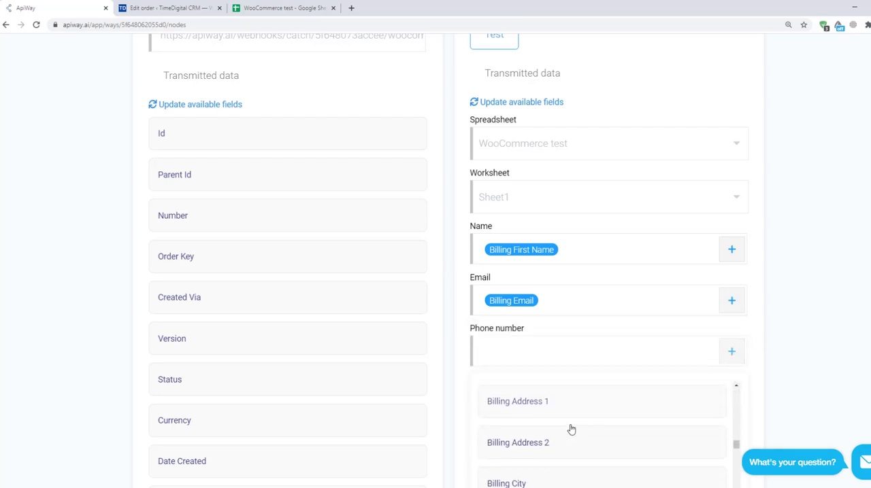
pyautogui.scroll(-3)
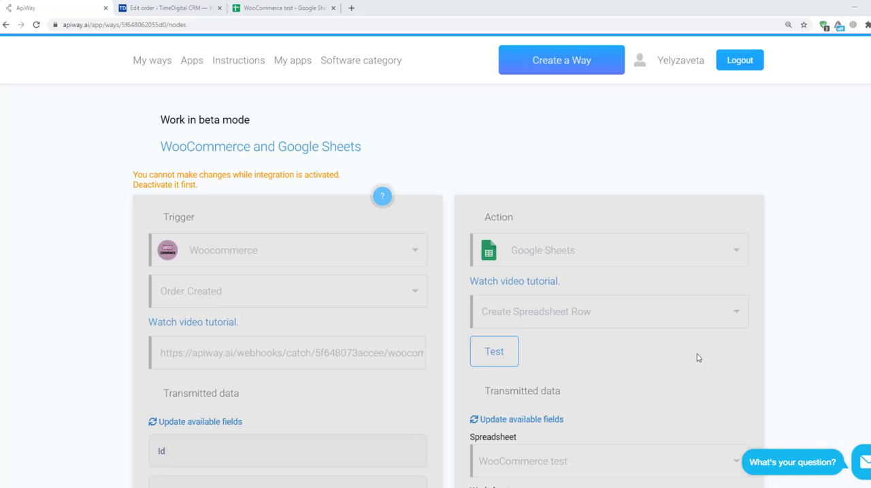
pyautogui.moveTo(194, 108)
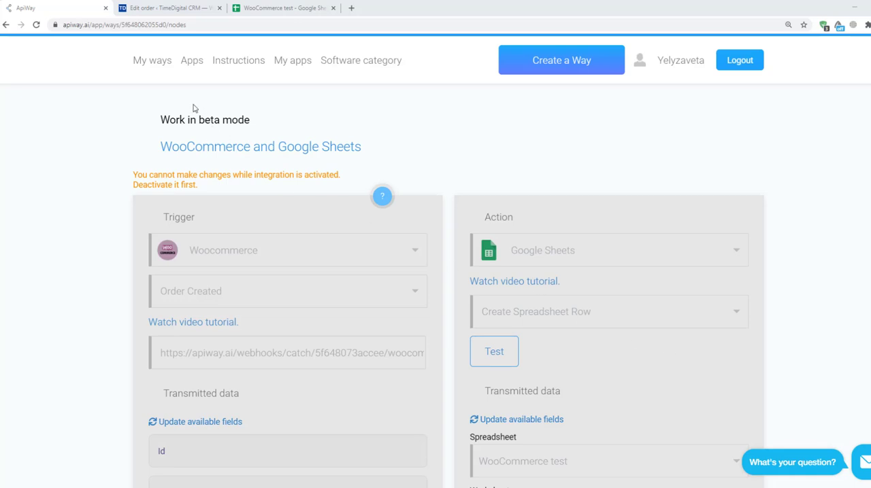
# Deactivate the WooCommerce to Google Sheets Way, view its settings, then reactivate it
pyautogui.click(156, 60)
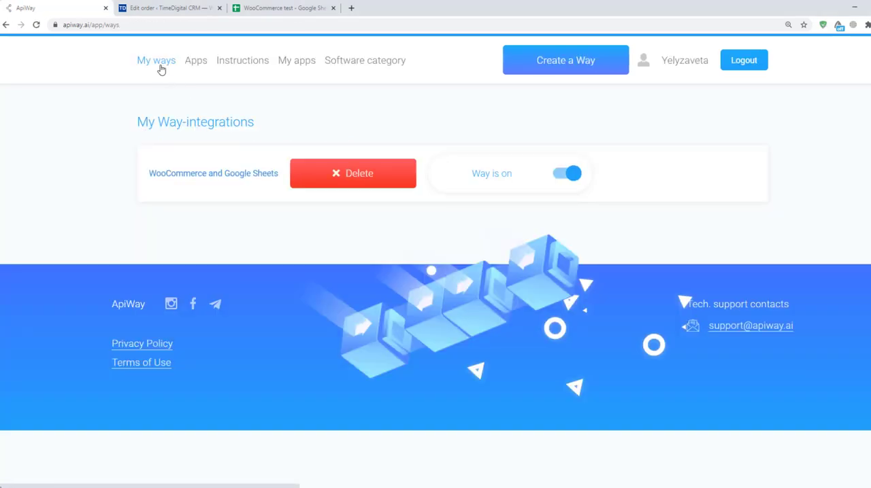
pyautogui.click(562, 173)
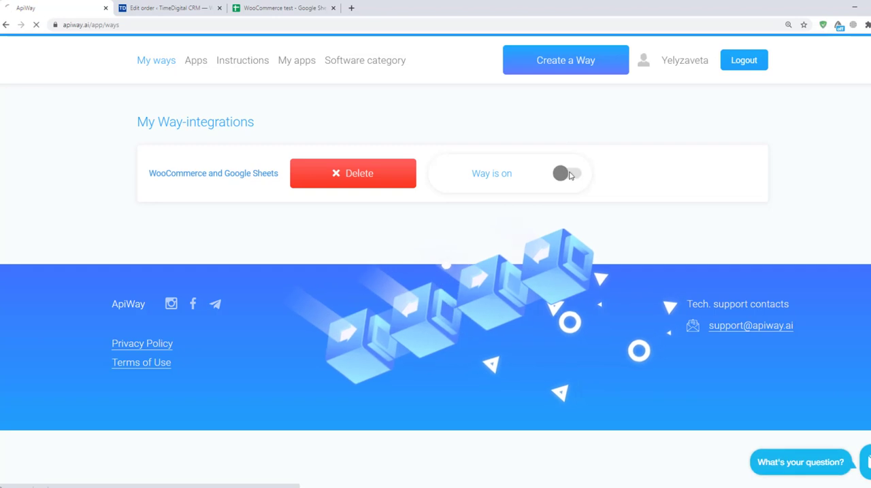
pyautogui.click(213, 173)
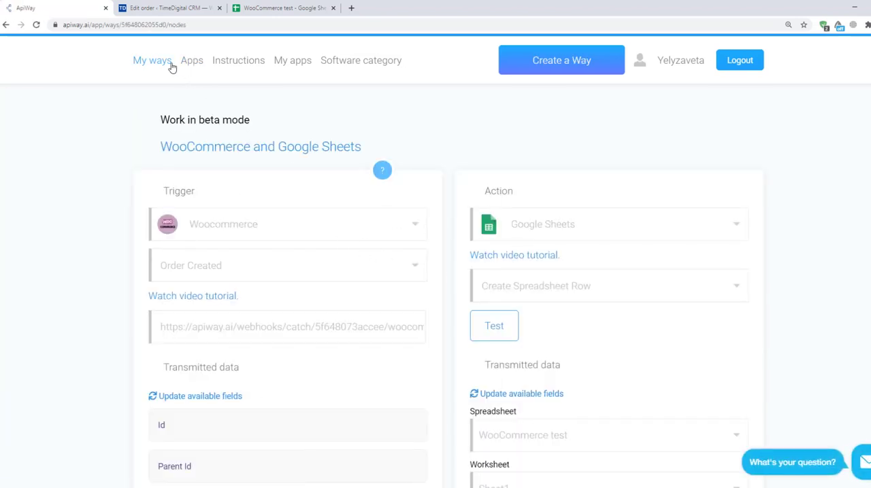
pyautogui.click(156, 59)
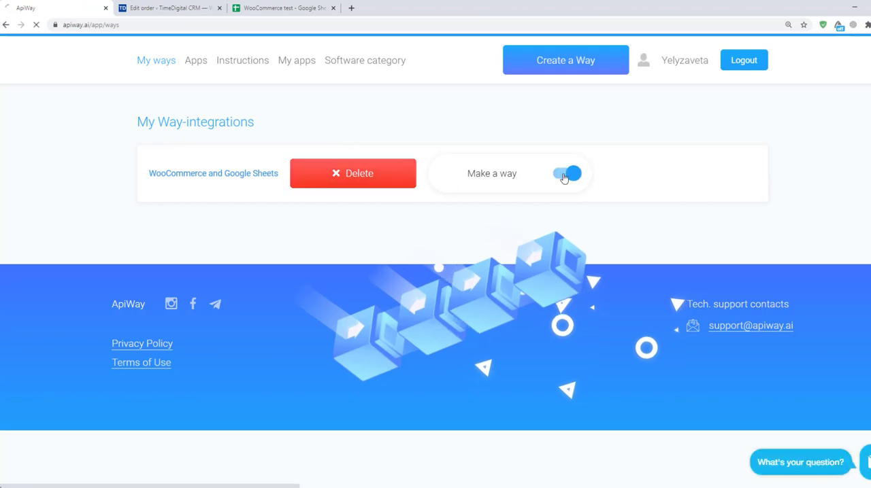
pyautogui.click(568, 174)
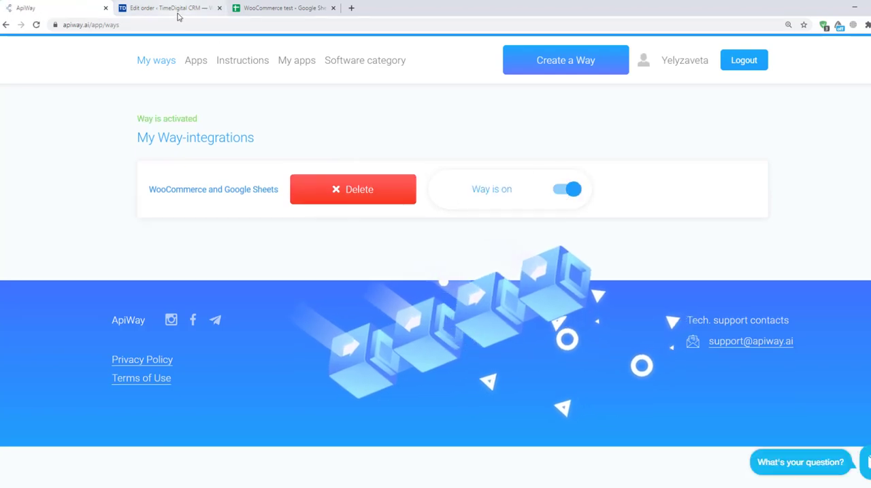
pyautogui.click(169, 7)
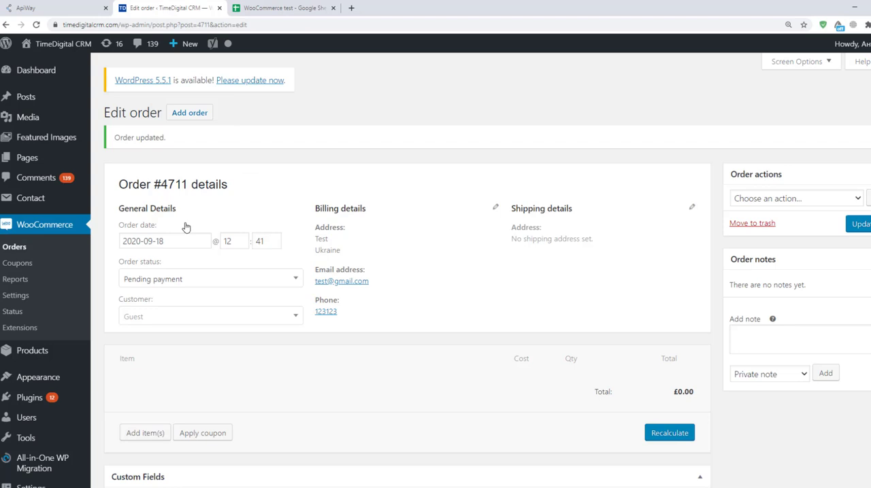
pyautogui.click(189, 112)
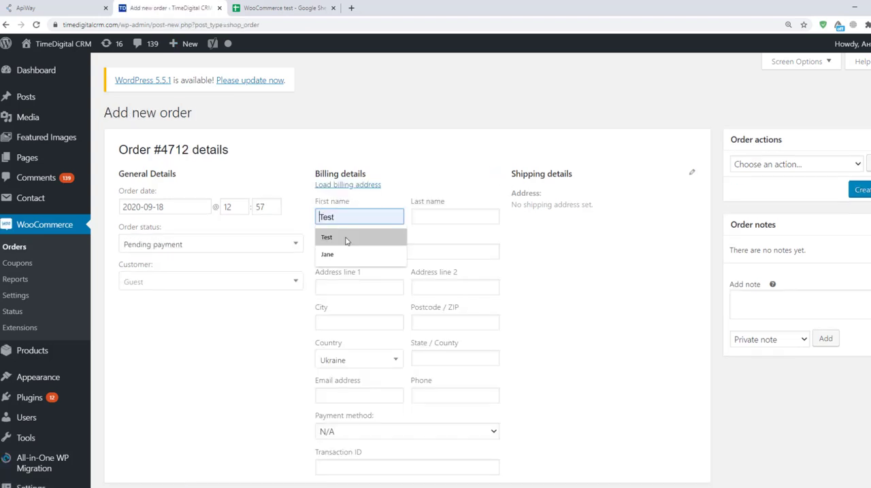
pyautogui.write('test')
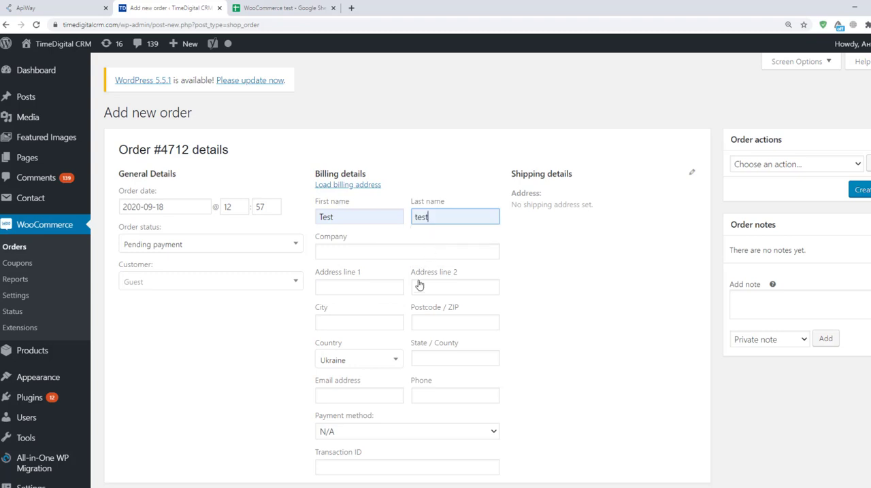
pyautogui.write('test@gmail.com')
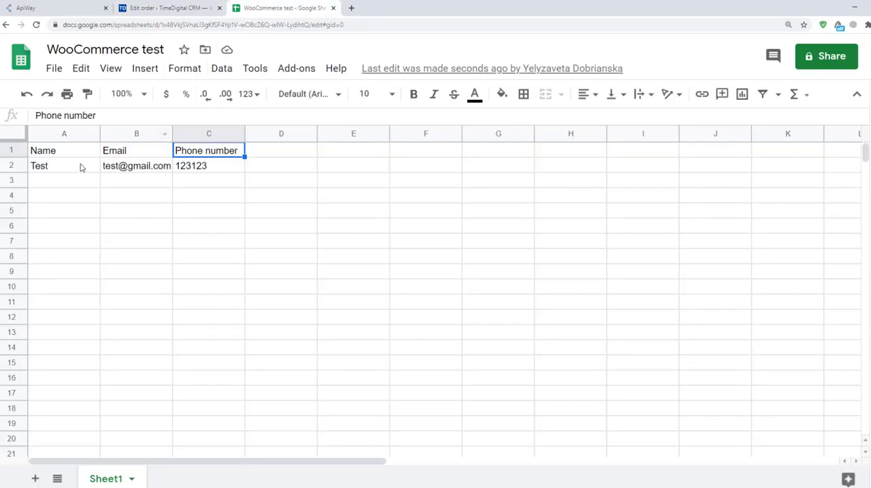
pyautogui.moveTo(226, 171)
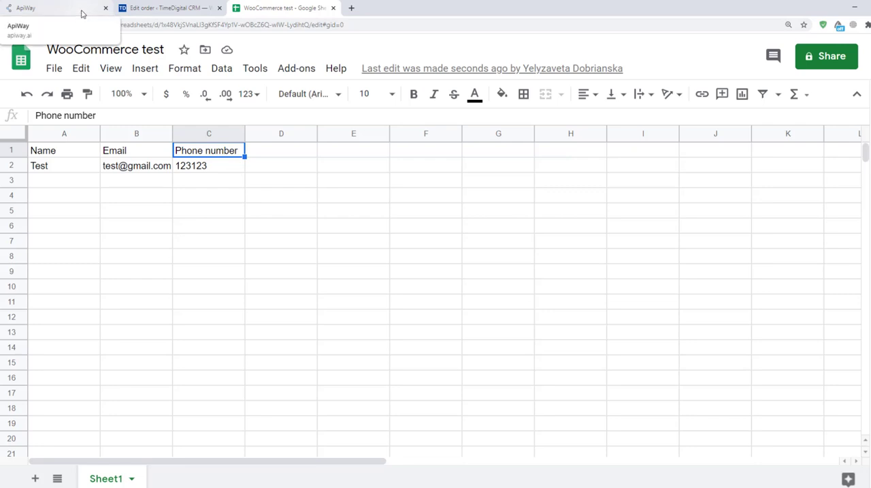
# Open ApiWay's Marketing automation software category page
pyautogui.click(27, 8)
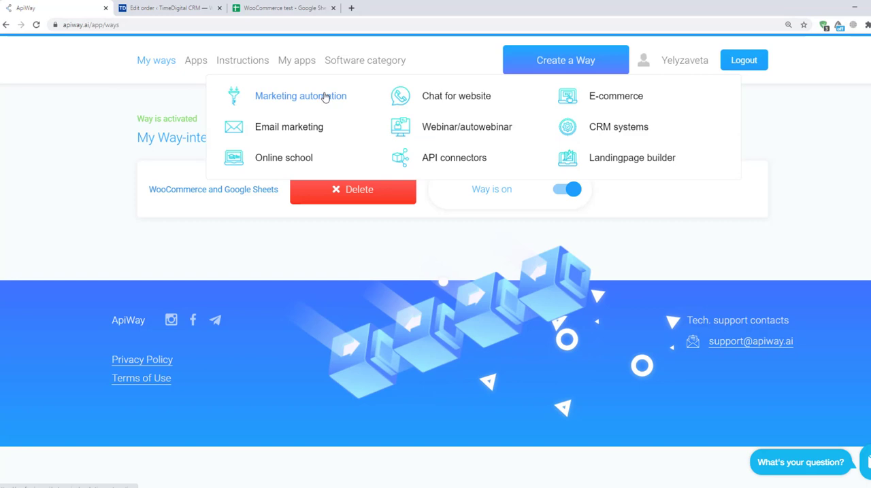
pyautogui.click(300, 96)
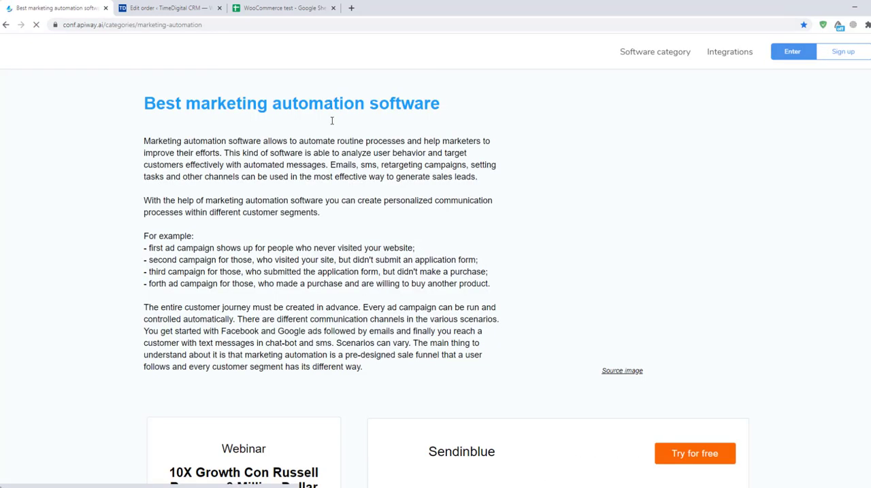